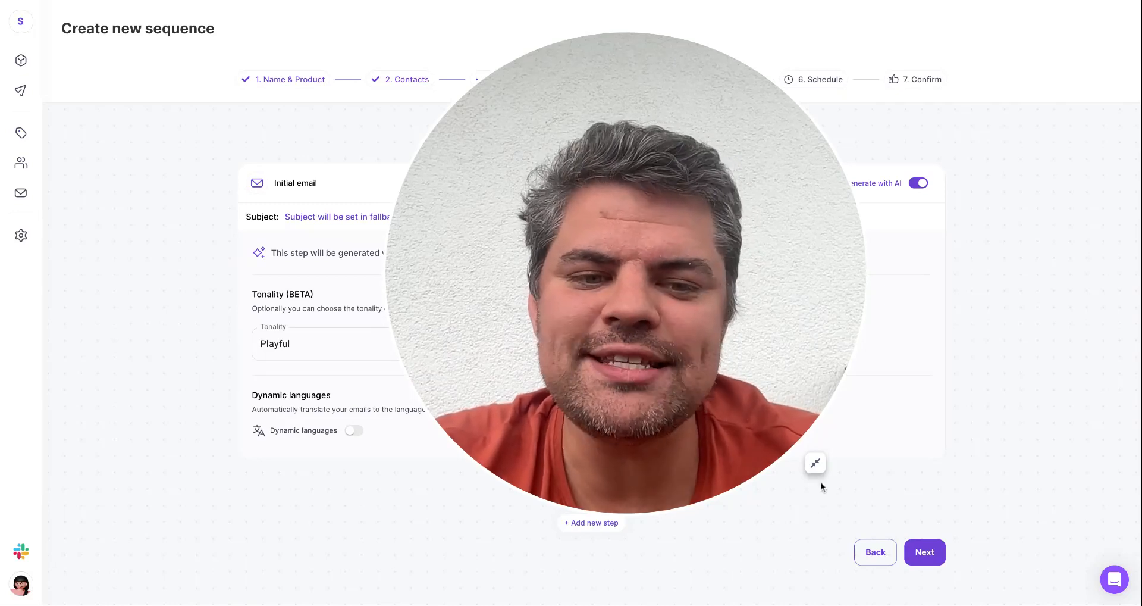
# - Enable Overdrive on the AI-generated initial email, at 3 credits per contact
pyautogui.click(815, 462)
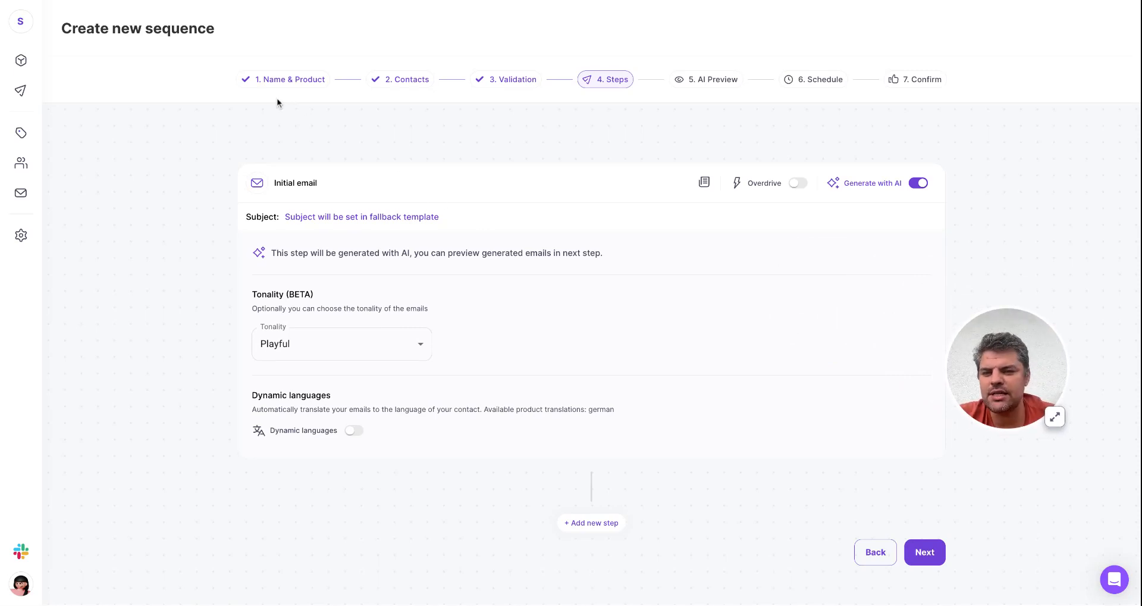
pyautogui.moveTo(377, 88)
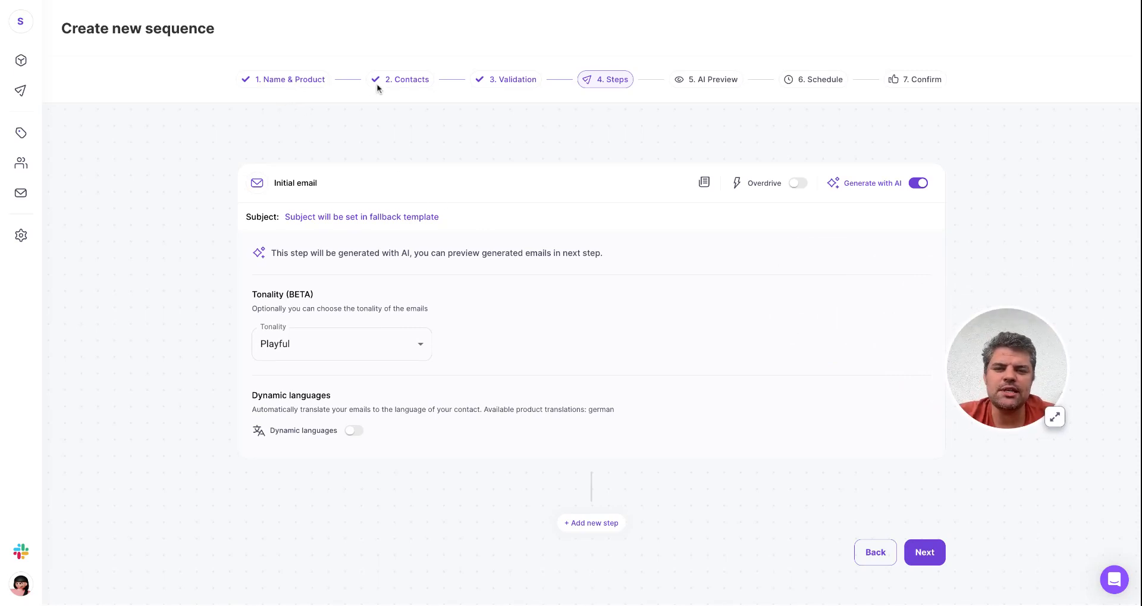
pyautogui.moveTo(490, 88)
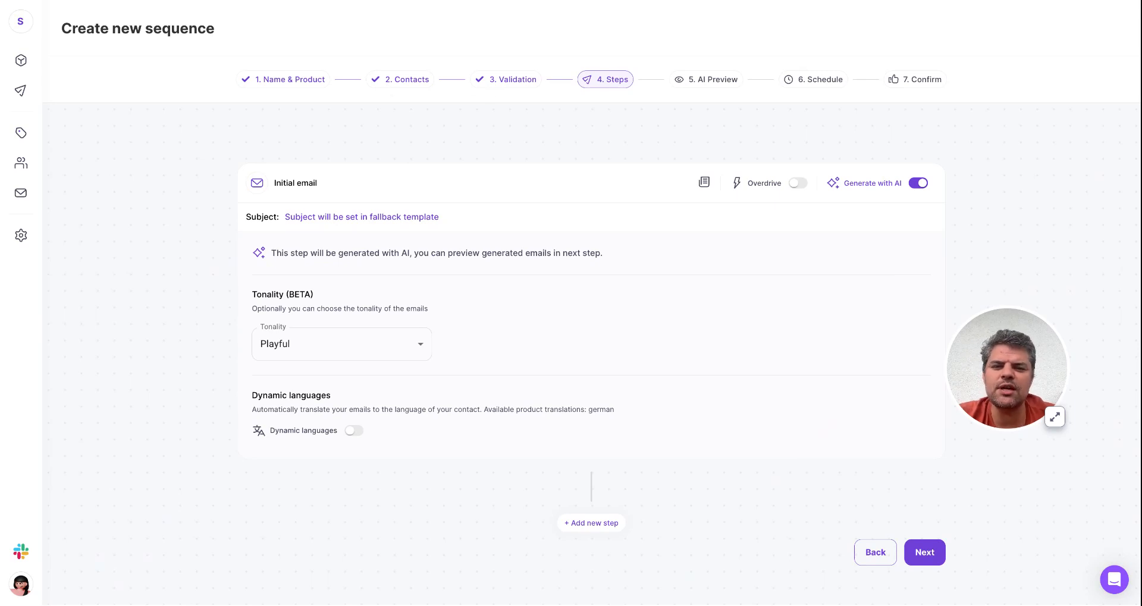
pyautogui.moveTo(607, 207)
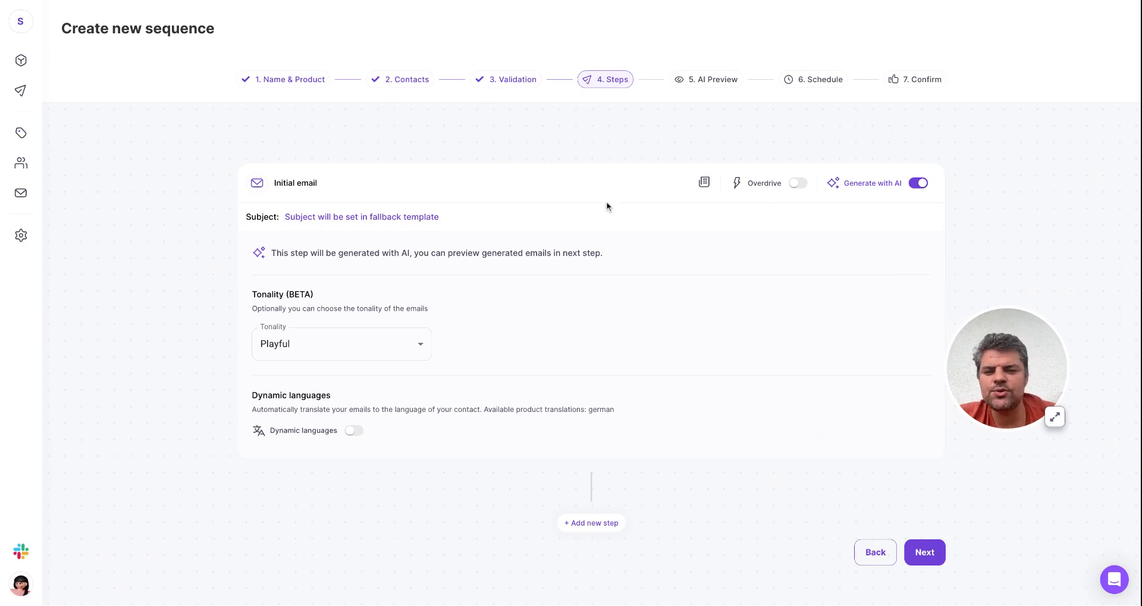
pyautogui.moveTo(560, 281)
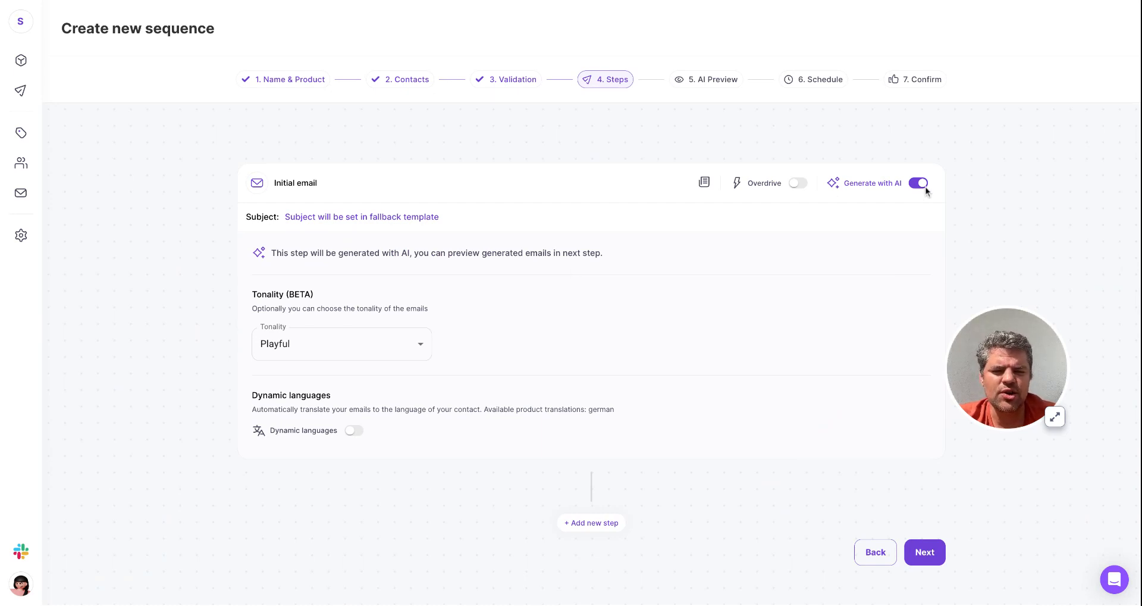
pyautogui.moveTo(821, 193)
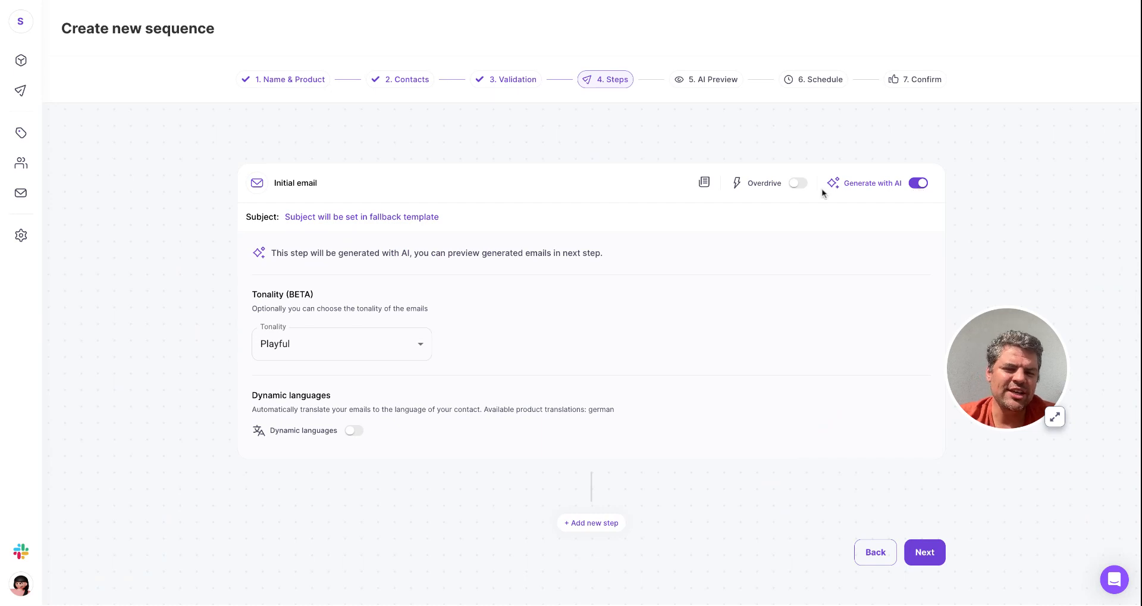
pyautogui.click(796, 182)
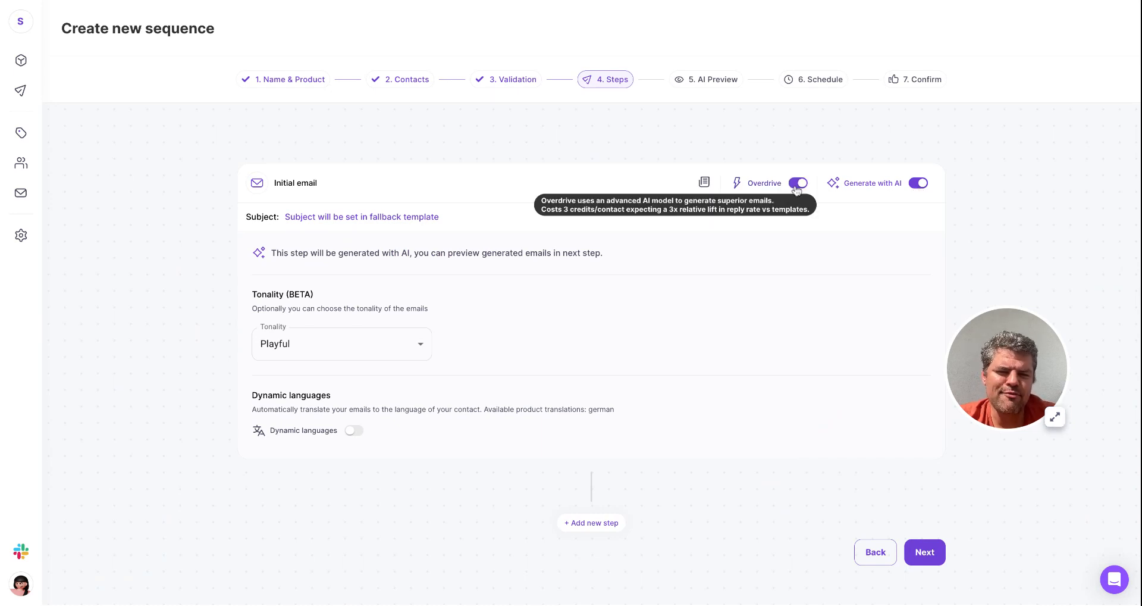
pyautogui.moveTo(806, 327)
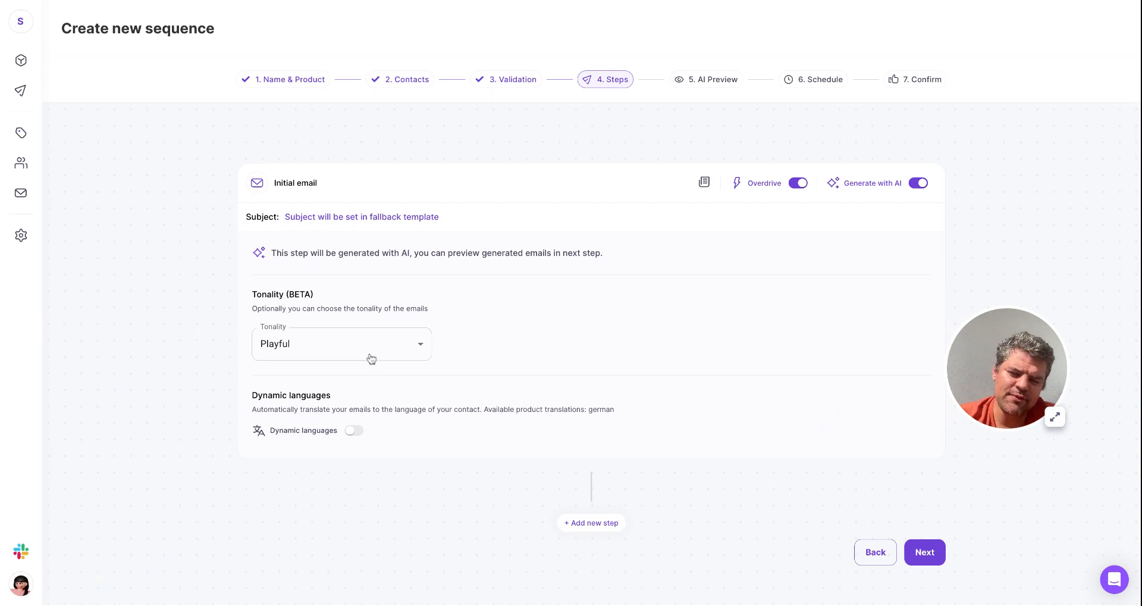
pyautogui.moveTo(784, 467)
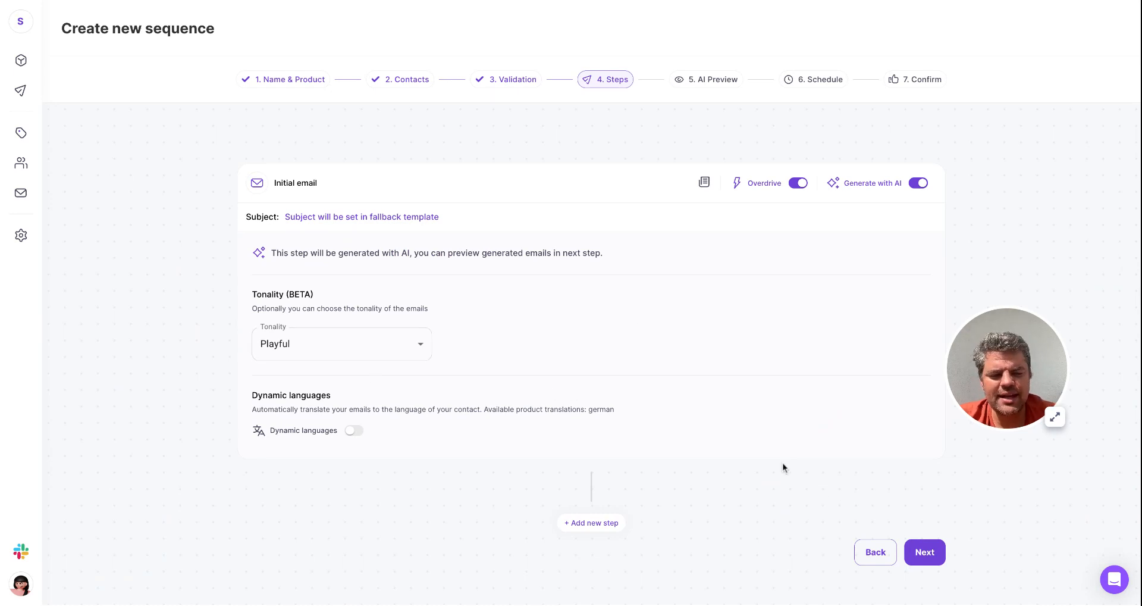
# - Advance to step 5, AI Preview, and let the sequence emails generate
pyautogui.click(925, 552)
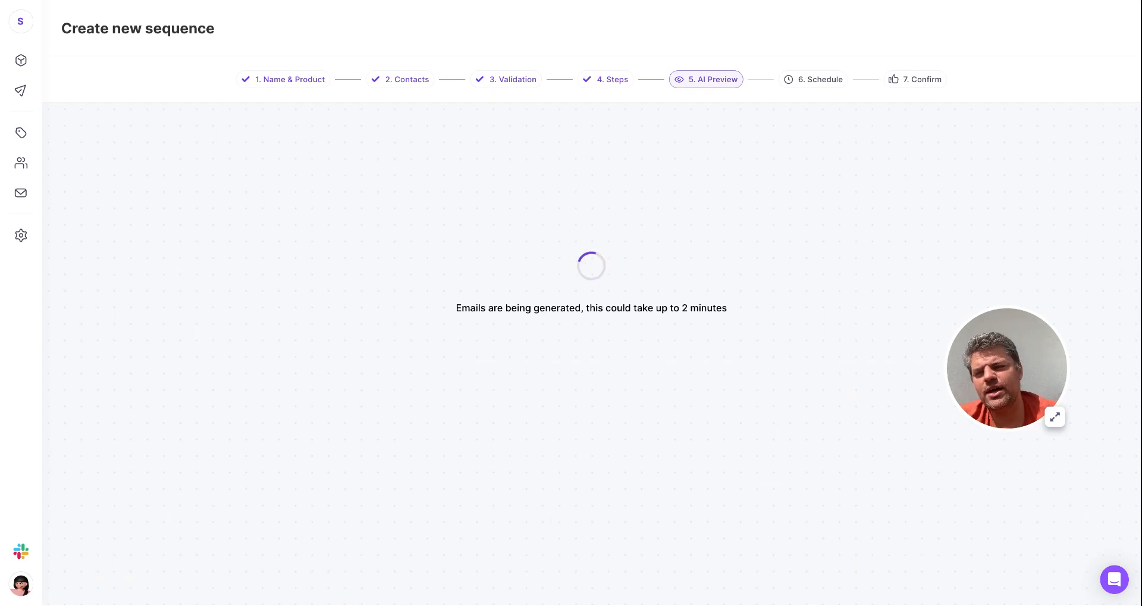
pyautogui.moveTo(240, 398)
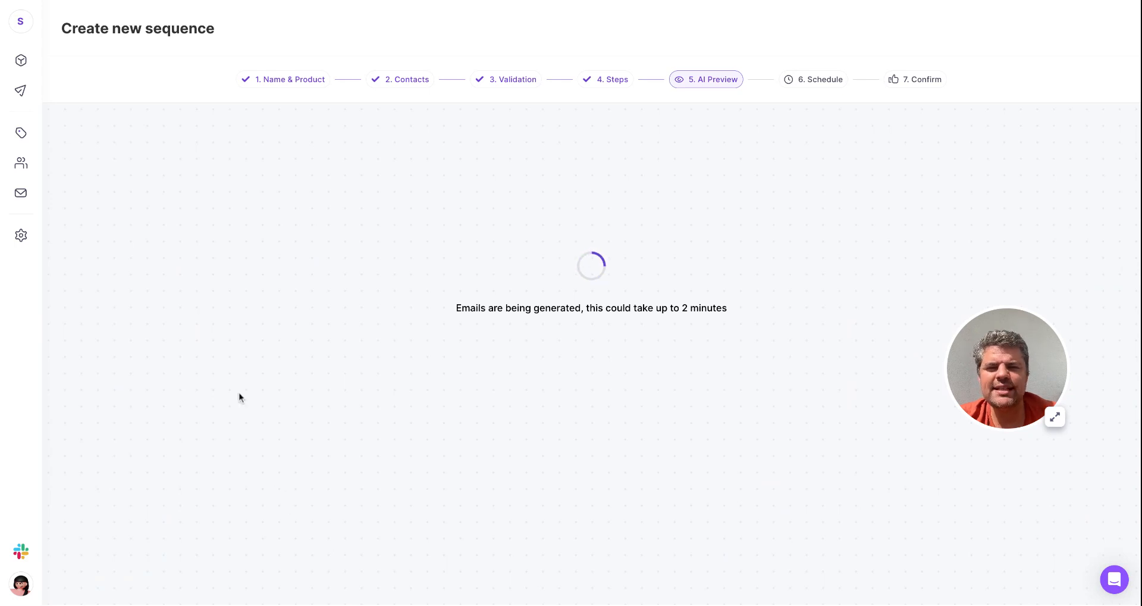
pyautogui.moveTo(21, 162)
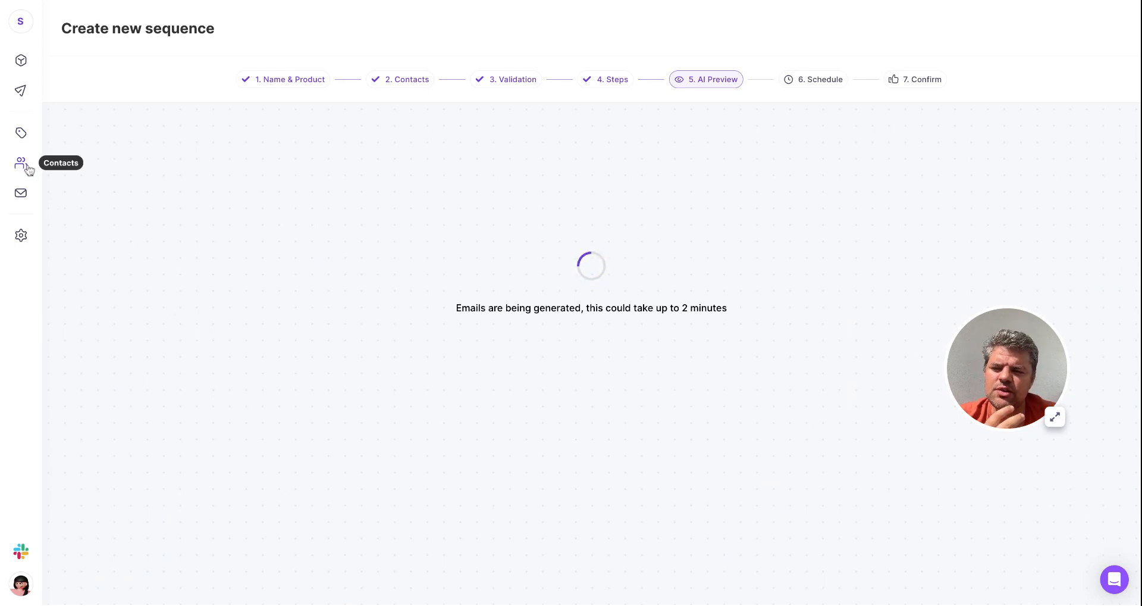
pyautogui.moveTo(22, 133)
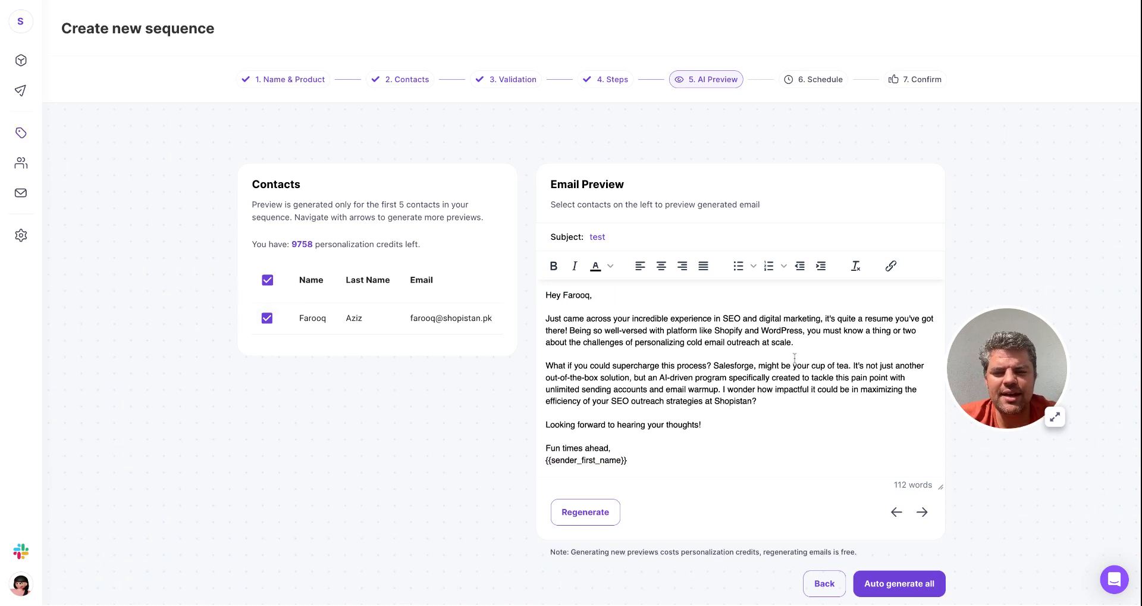
pyautogui.moveTo(795, 359)
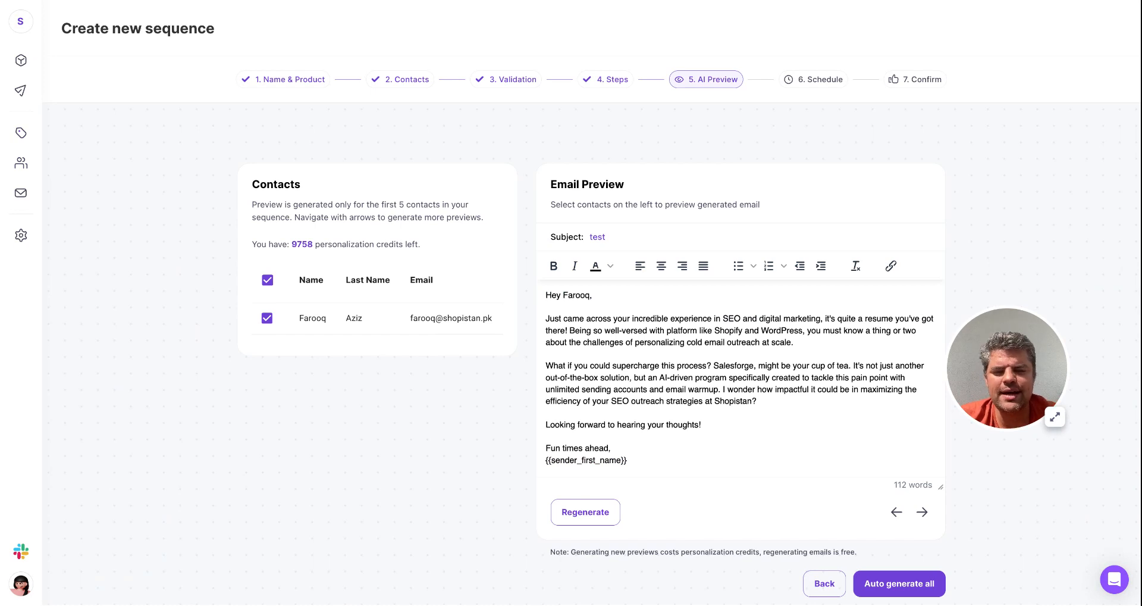
pyautogui.moveTo(585, 512)
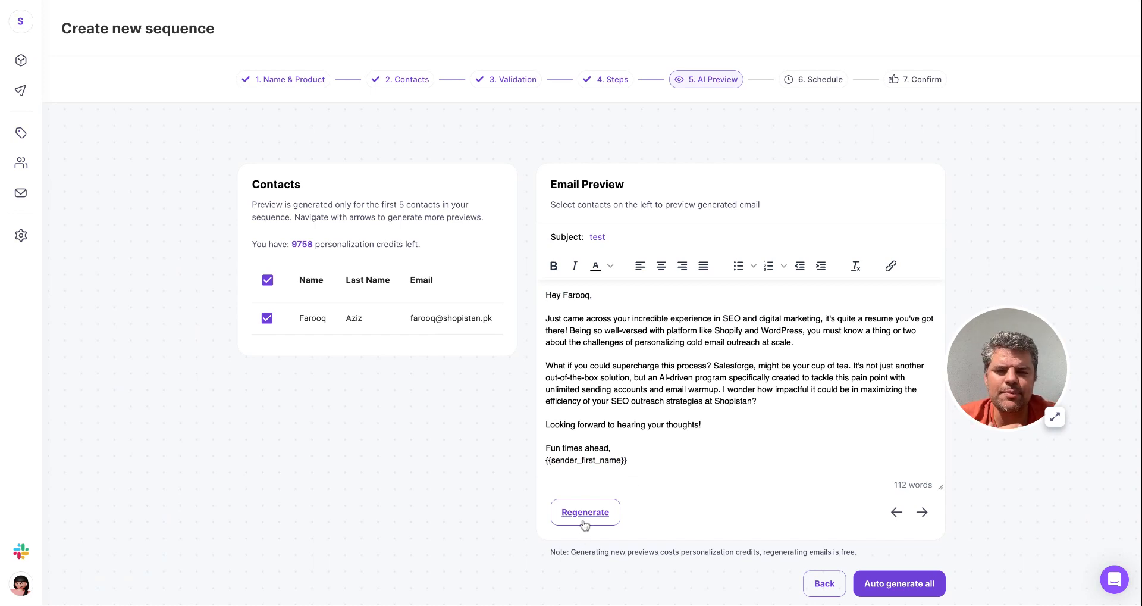